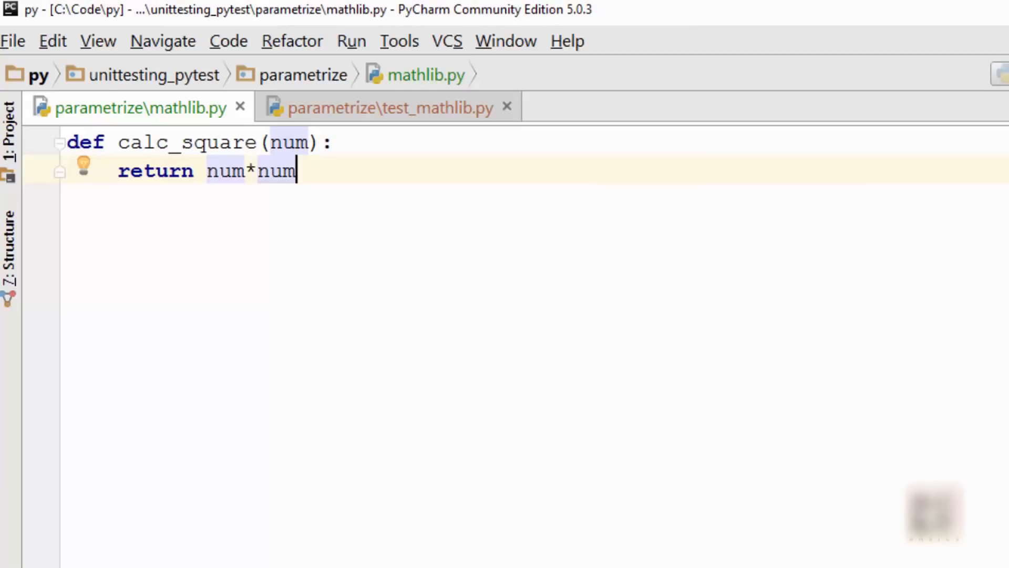
mouse_move(220, 236)
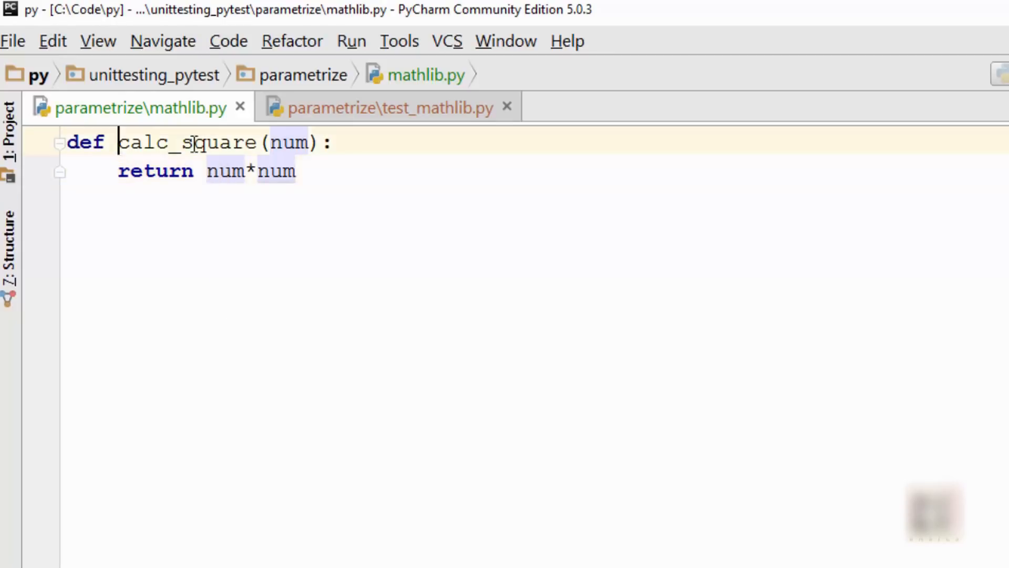
Highlight the whole calc_square function in mathlib.py, then clear the selection.
key(ctrl+a)
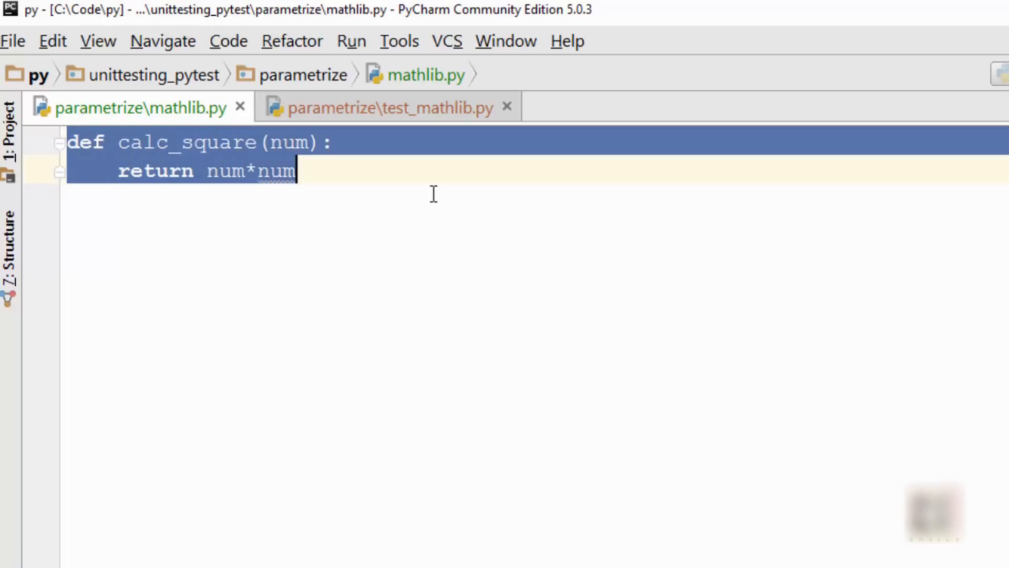
click(383, 107)
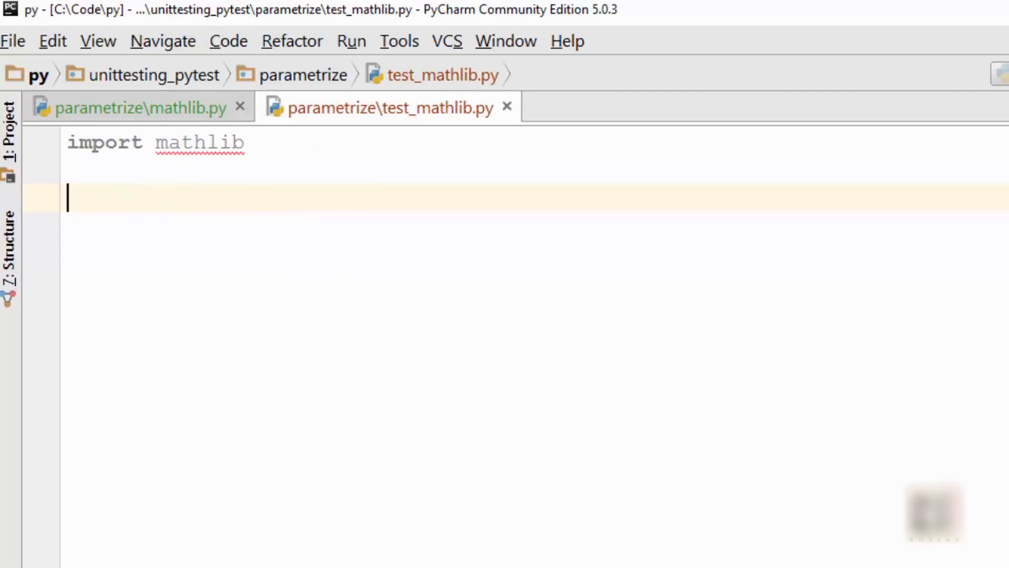
Write test_calc_square_1 with result = mathlib.calc_square(5) and assert result == 25.
text(def)
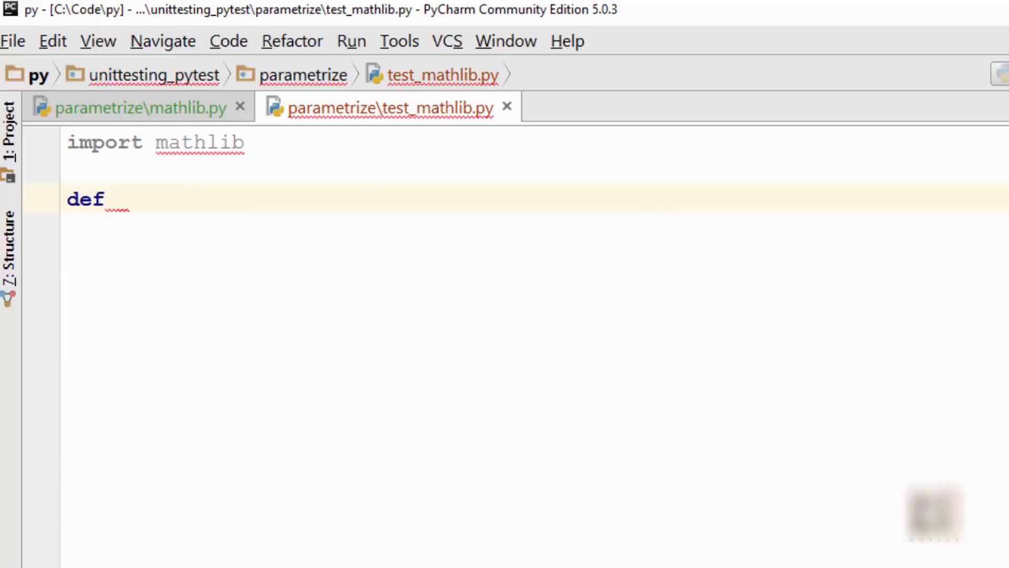
text(test_ca)
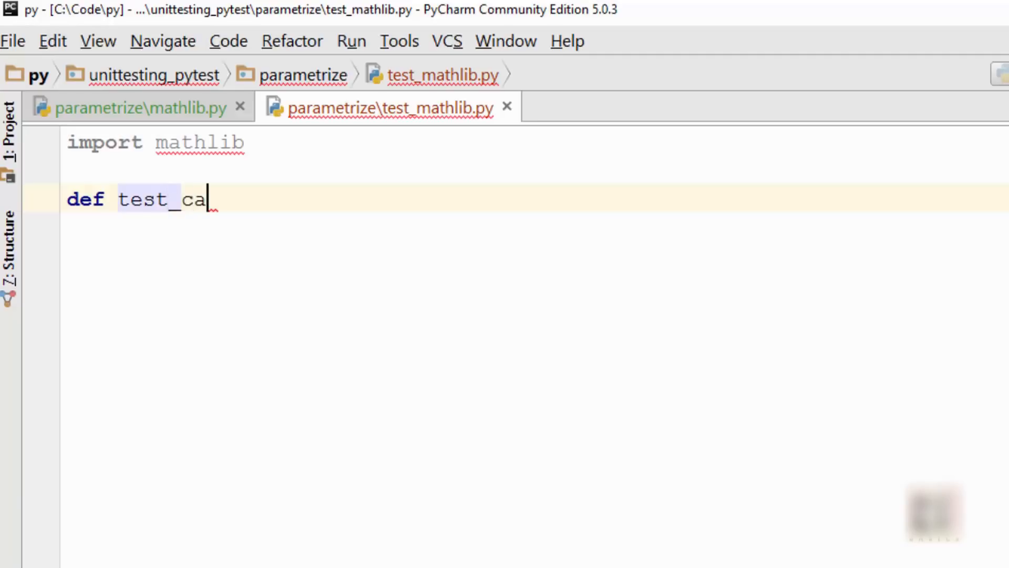
text(lc_squ)
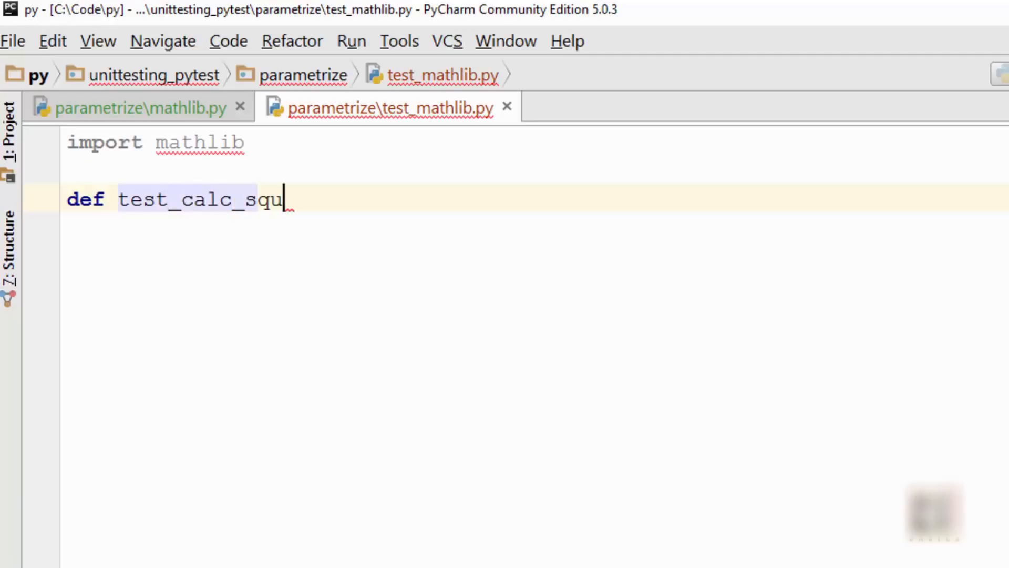
text(are_1)
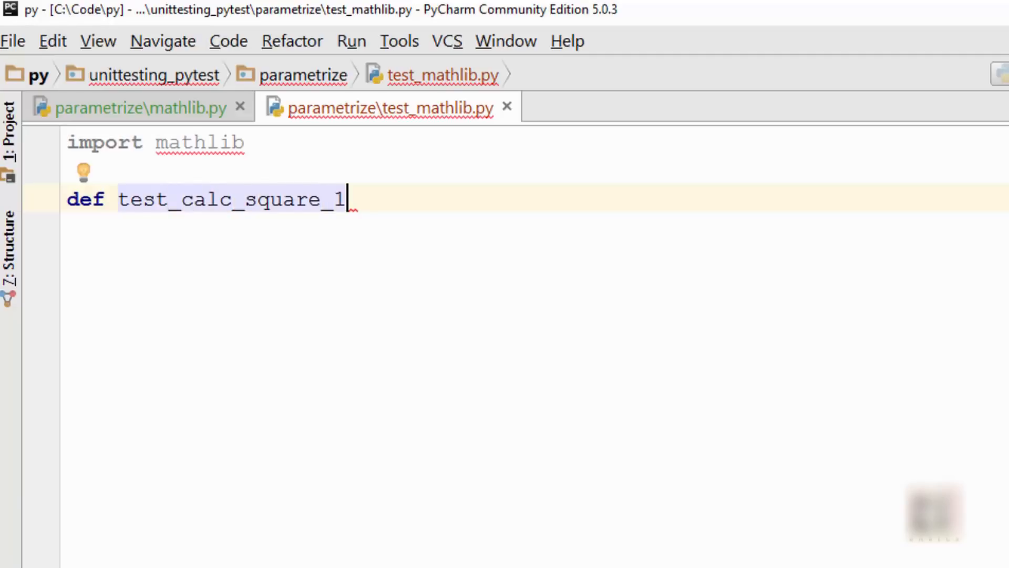
text(():)
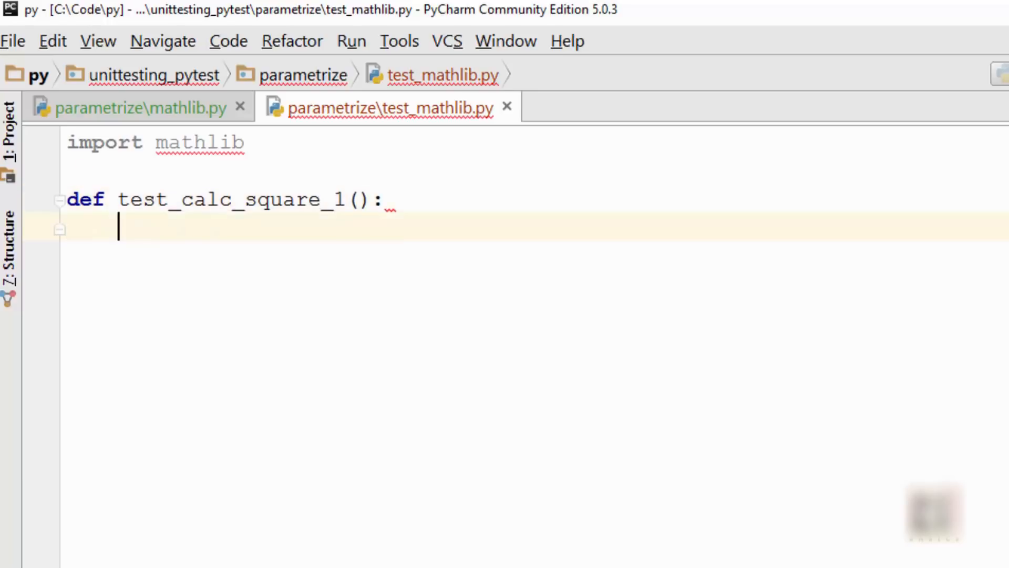
text(result)
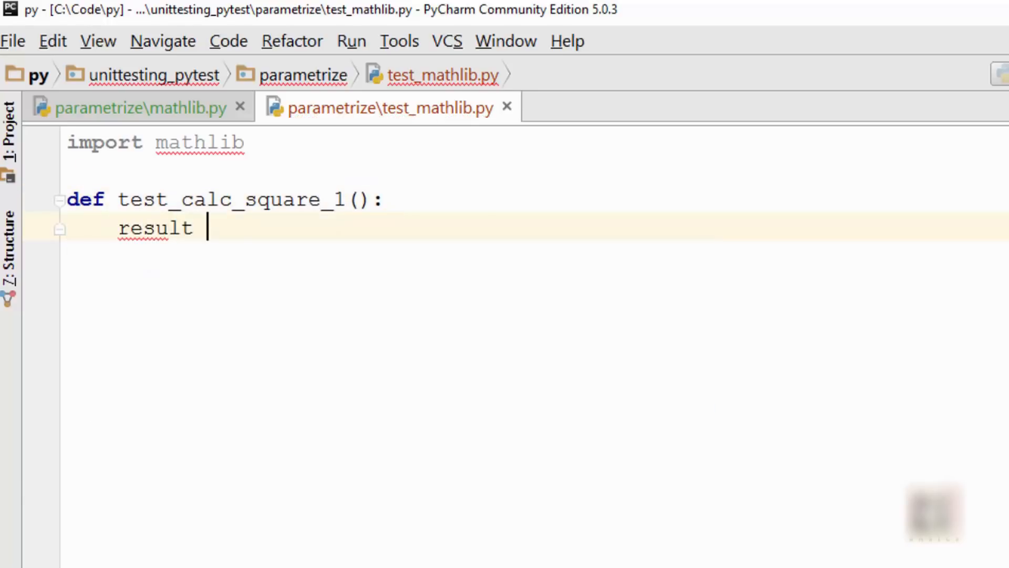
text(= m)
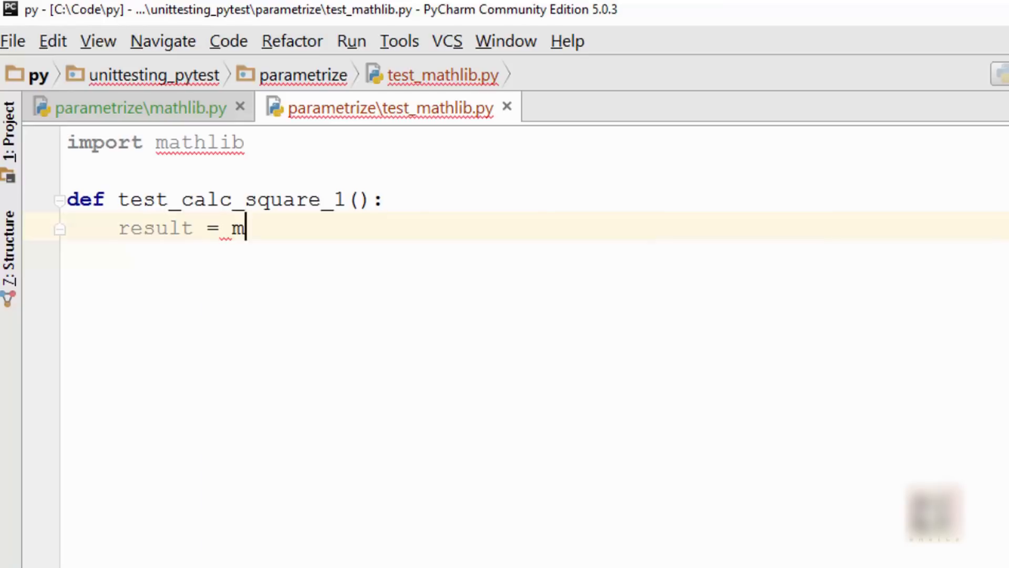
text(athlib.calc_)
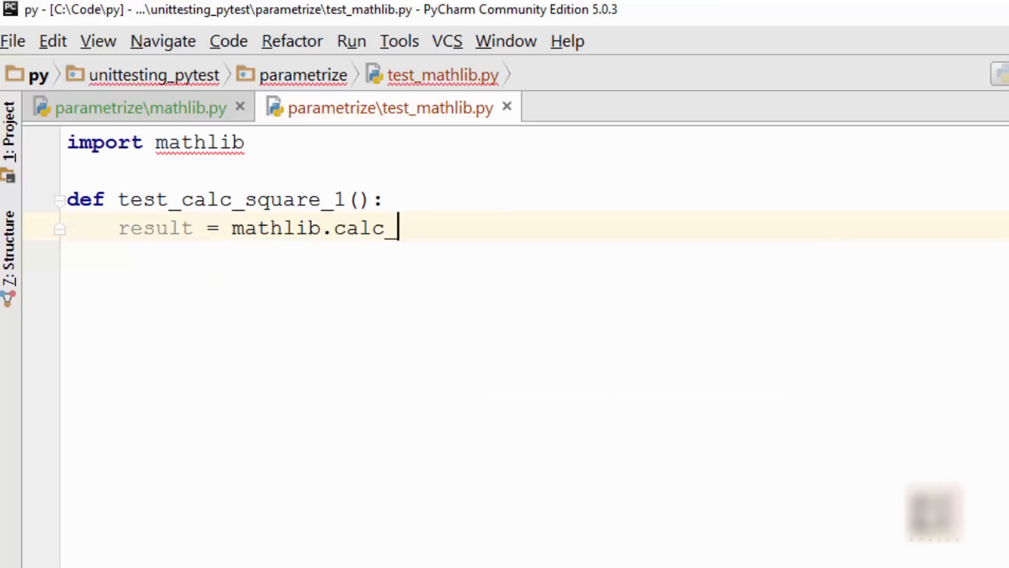
text(square())
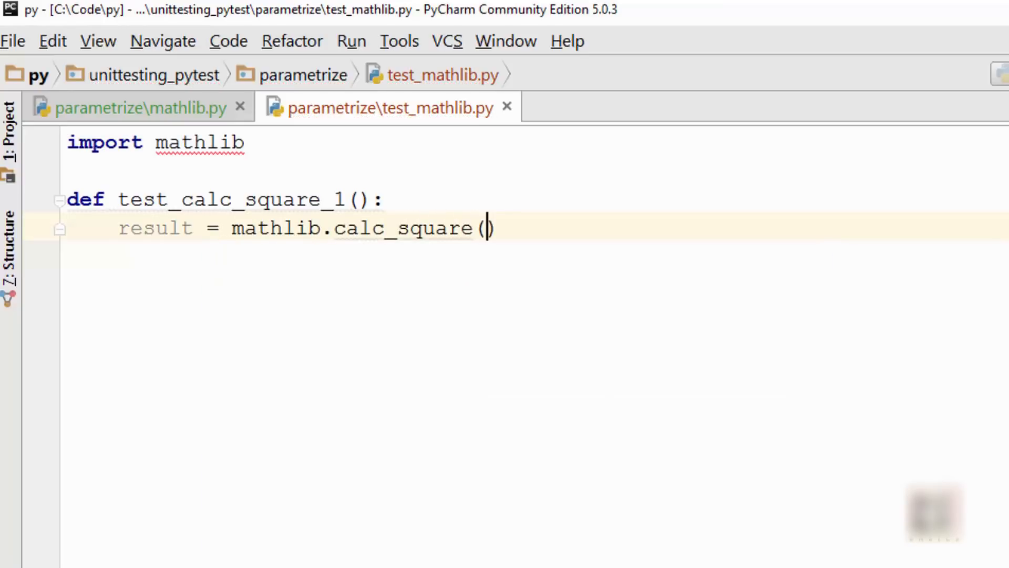
text(5)
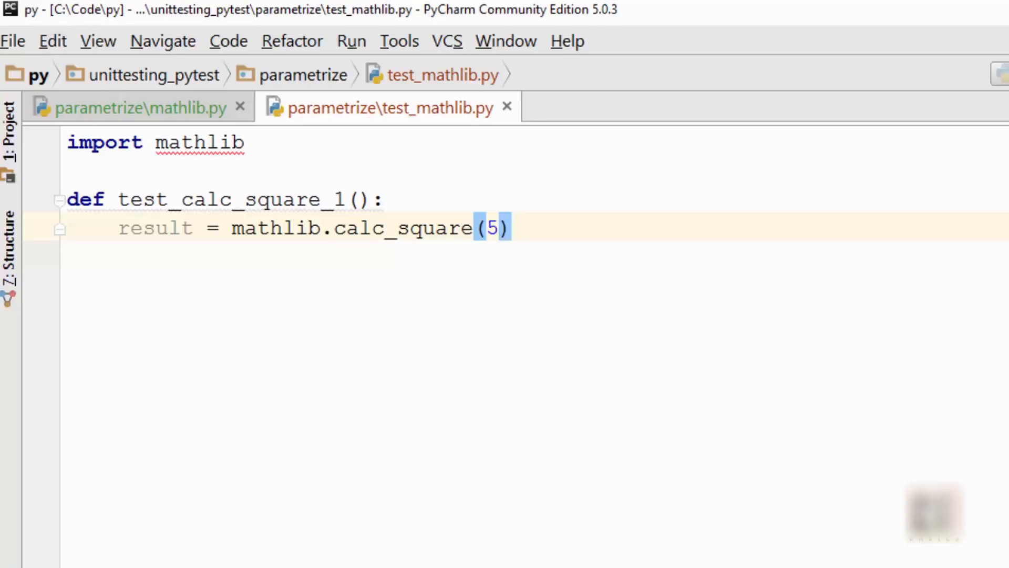
text(assert result)
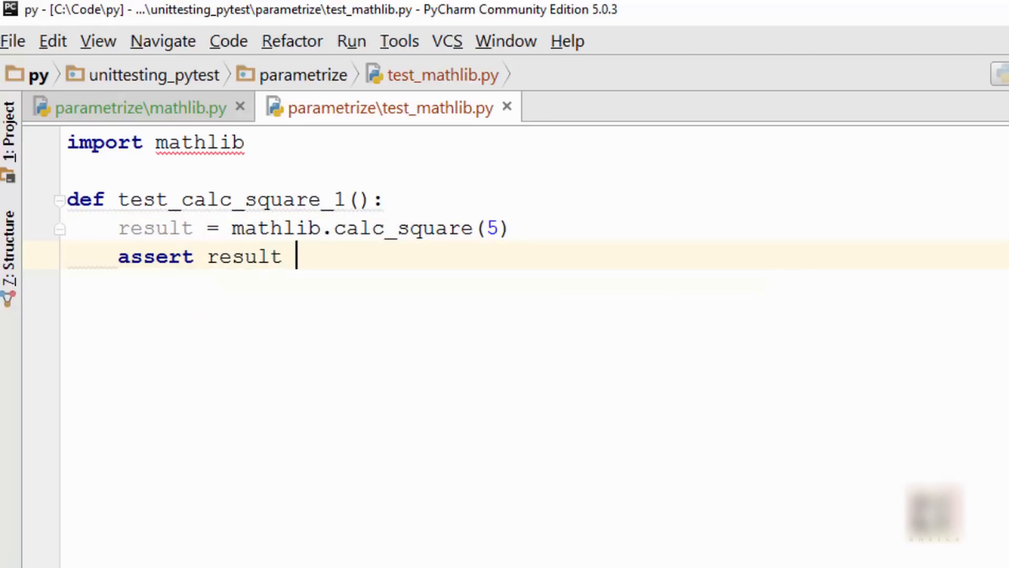
text(== 25)
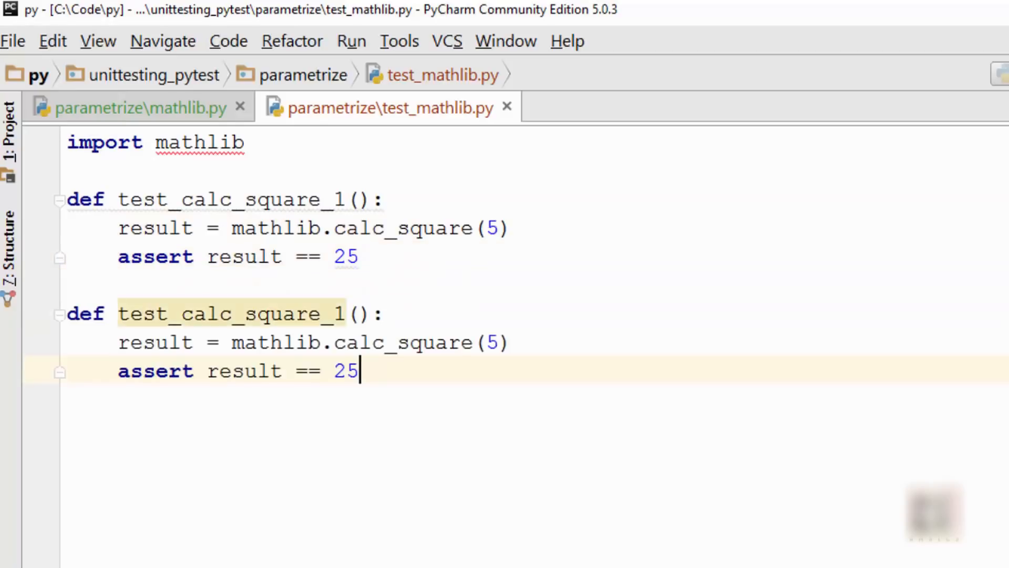
Turn the duplicated test into test_calc_square_2 checking 9 gives 81.
text(9)
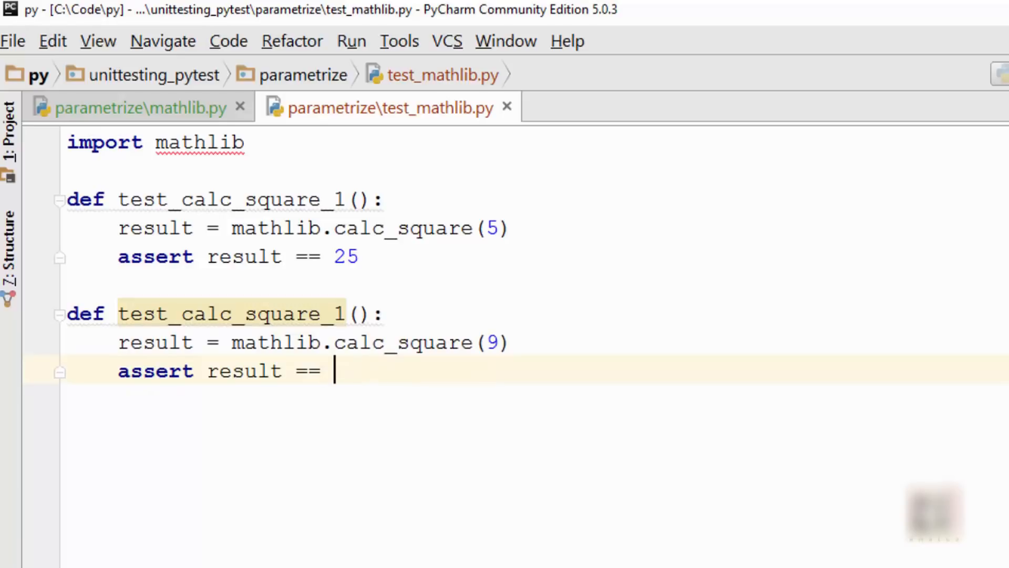
text(81)
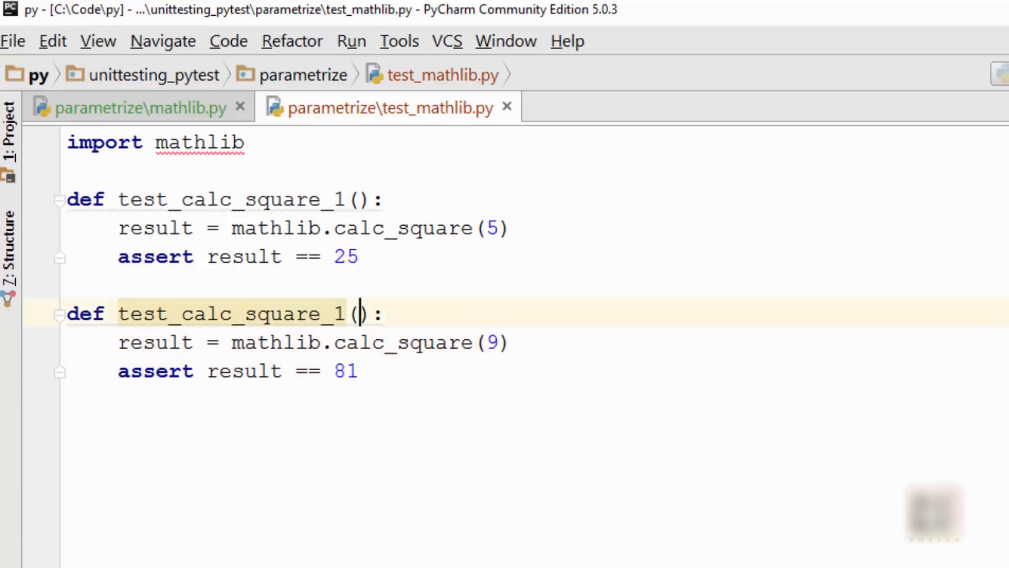
text(2)
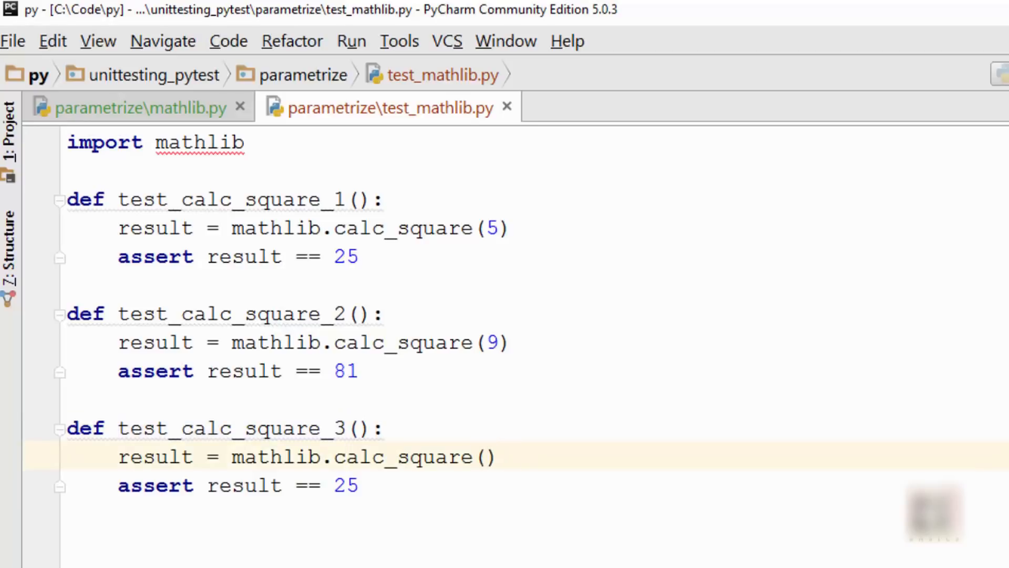
Make test_calc_square_3 check that 10 gives 100.
text(10)
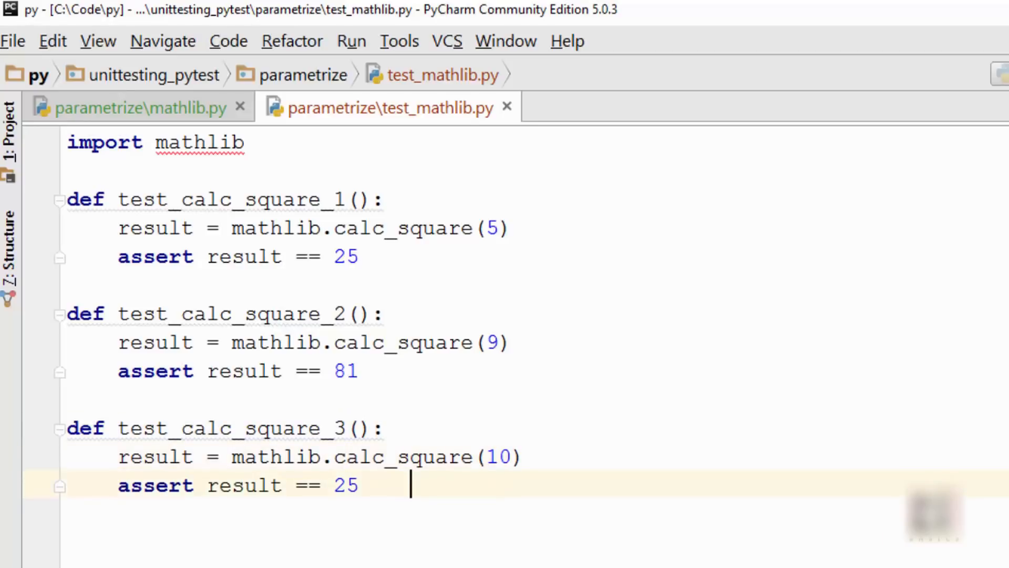
key(Backspace)
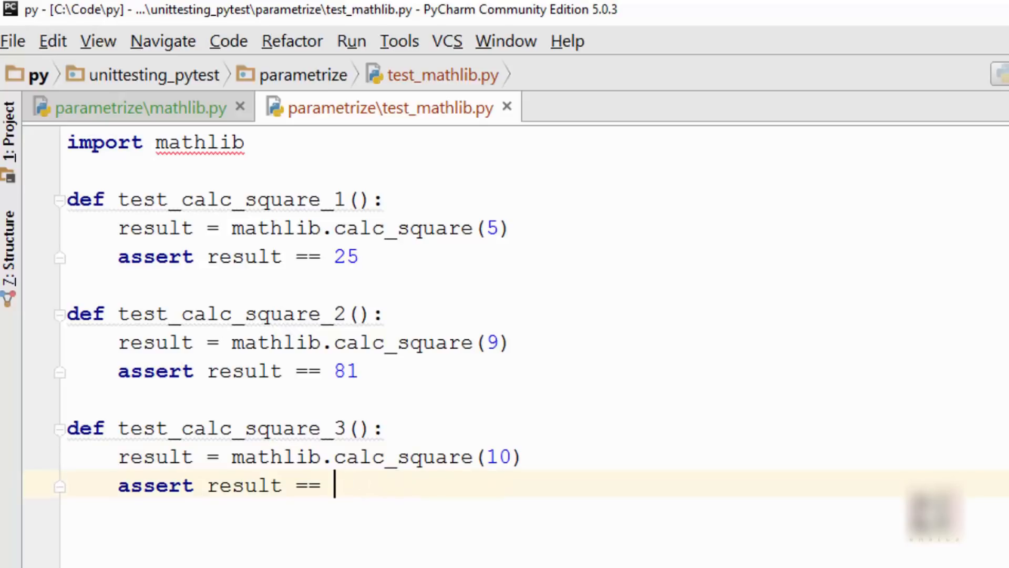
text(100)
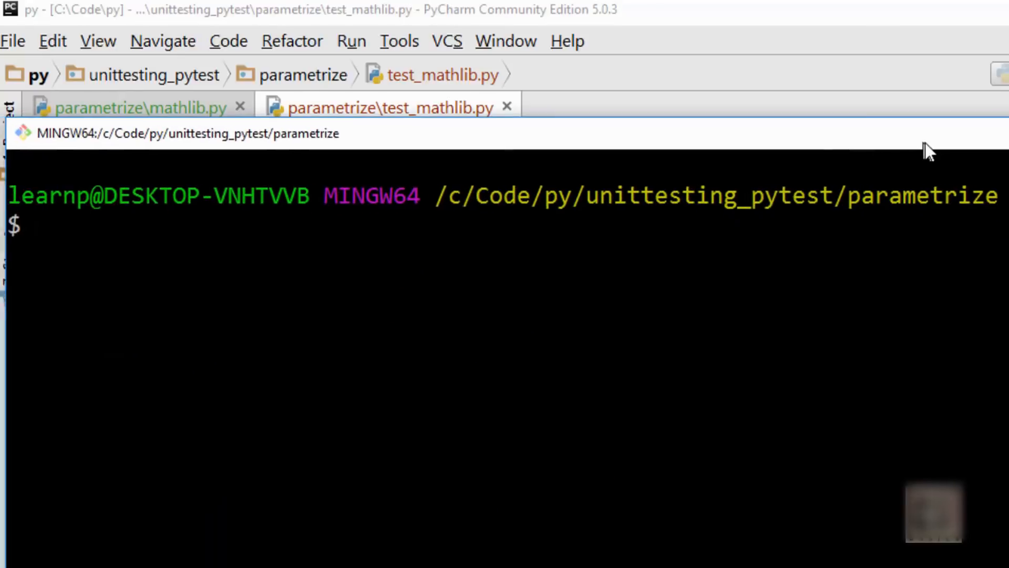
Enter pytest -v at the Git Bash prompt in the parametrize folder.
text(pytest -v)
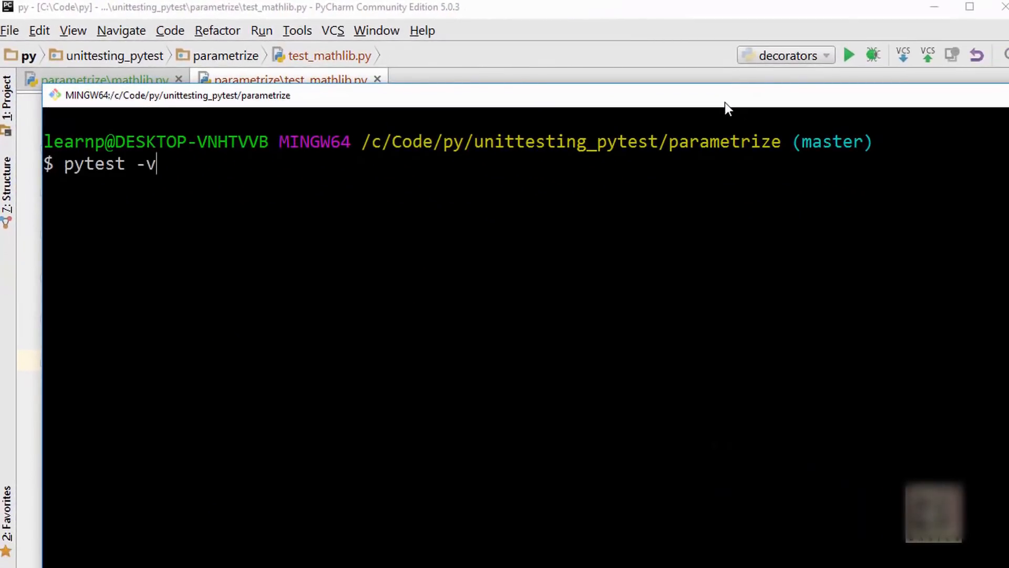
mouse_move(713, 100)
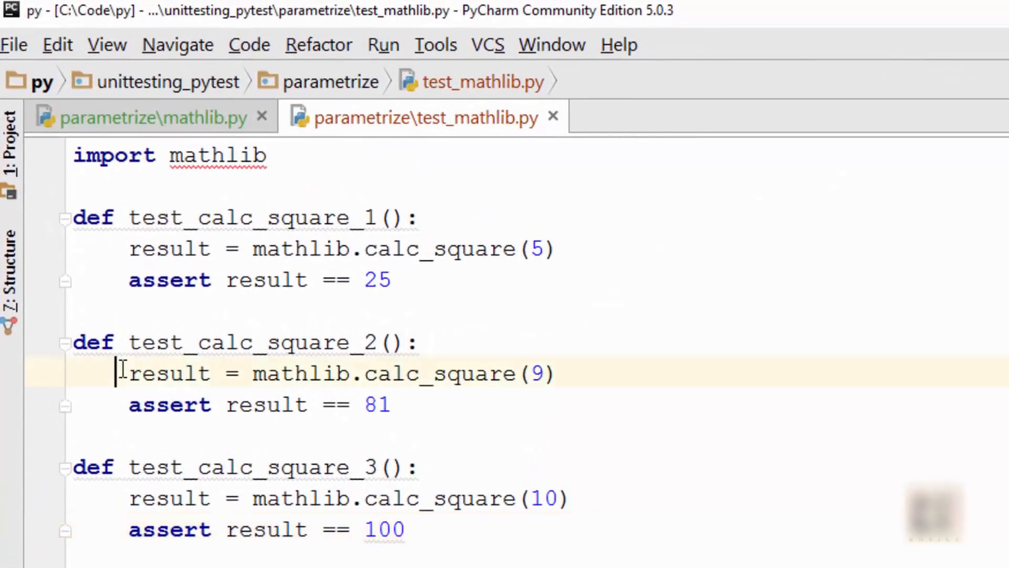
drag(122, 373, 516, 373)
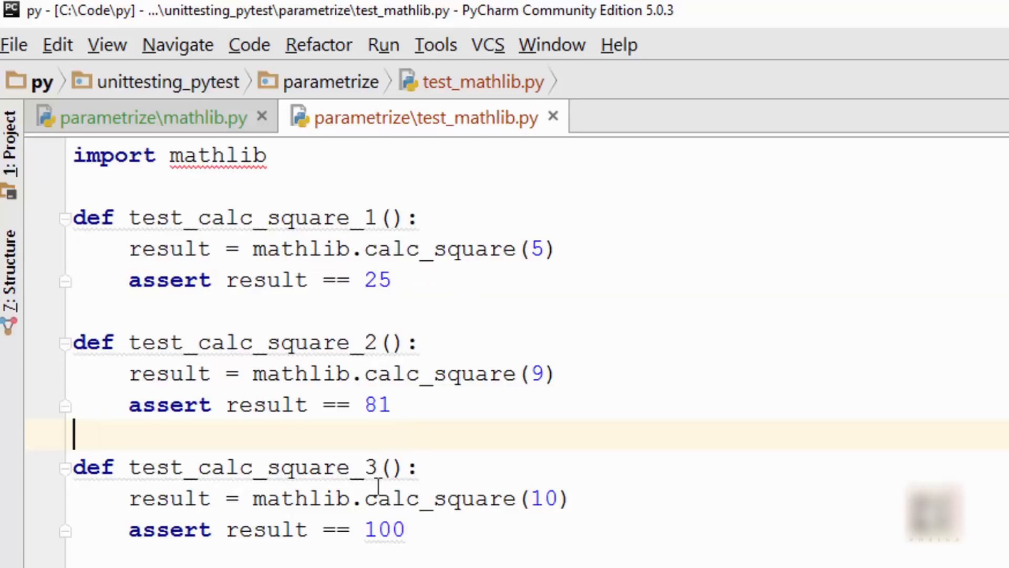
click(409, 529)
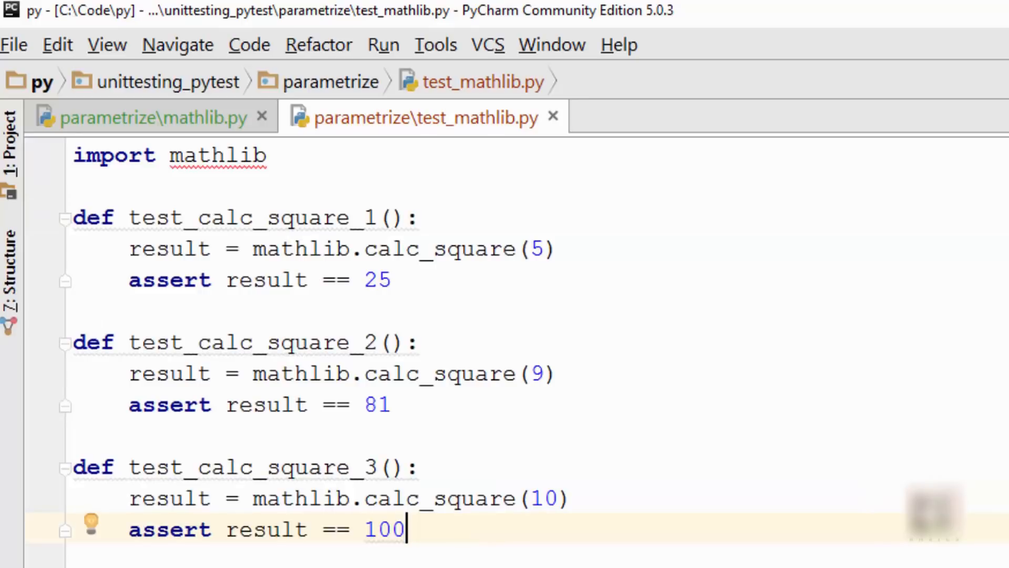
mouse_move(463, 525)
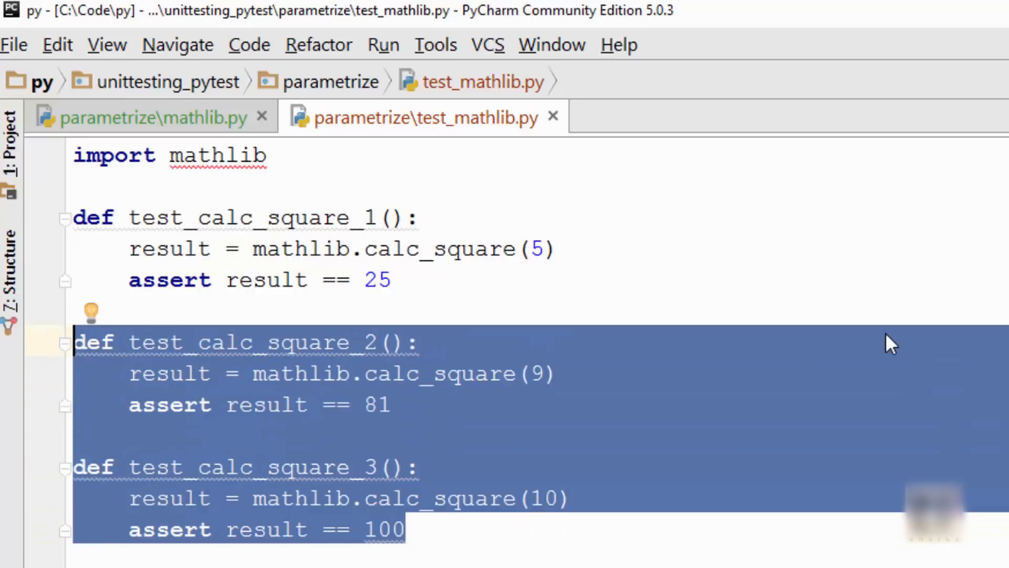
Remove the extra tests and give test_calc_square parameters test_input and expected_output.
key(Delete)
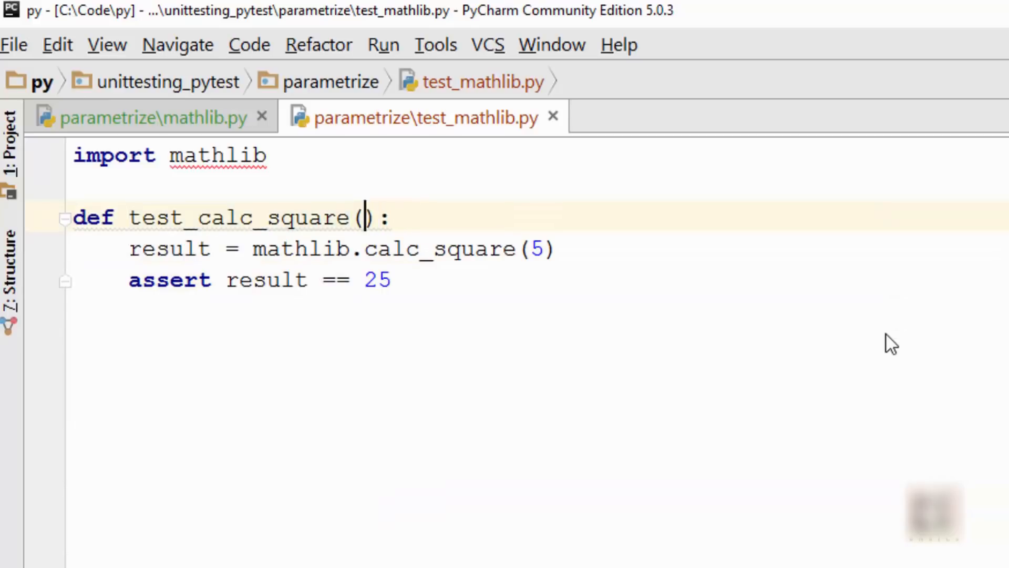
text(test_input,)
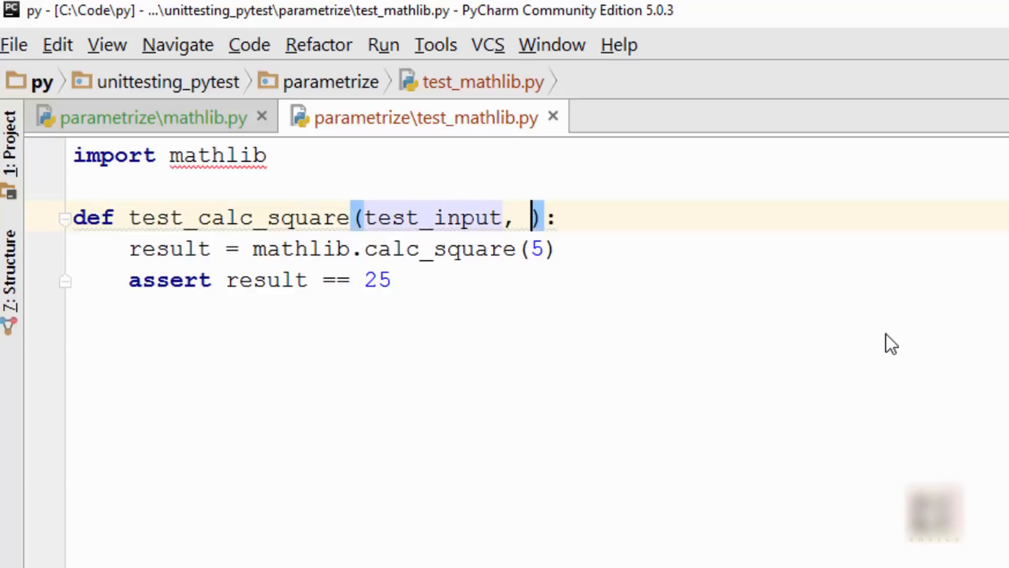
text(expected)
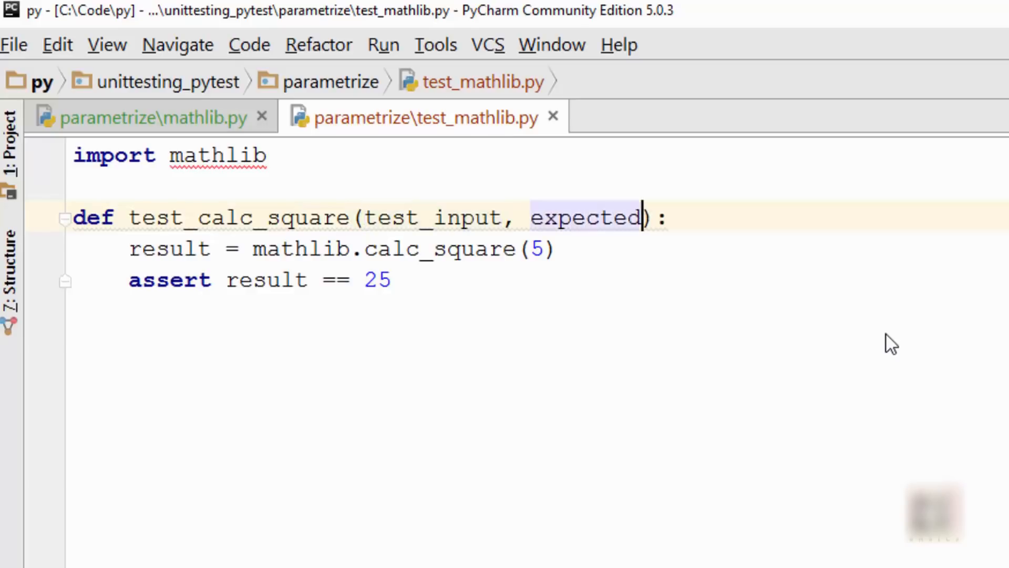
text(_output)
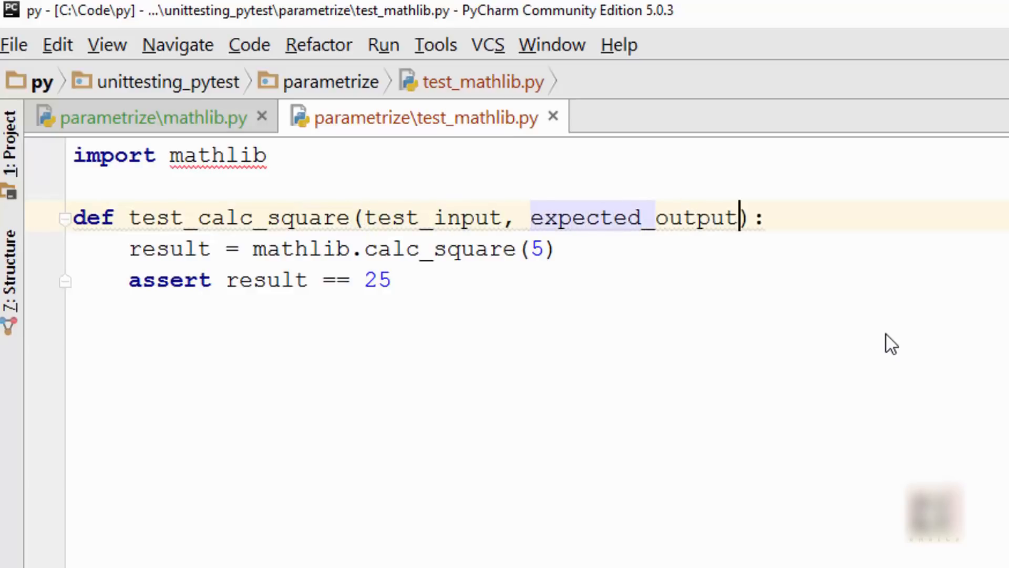
Square test_input in the call and assert the result equals expected_output.
text(test_input)
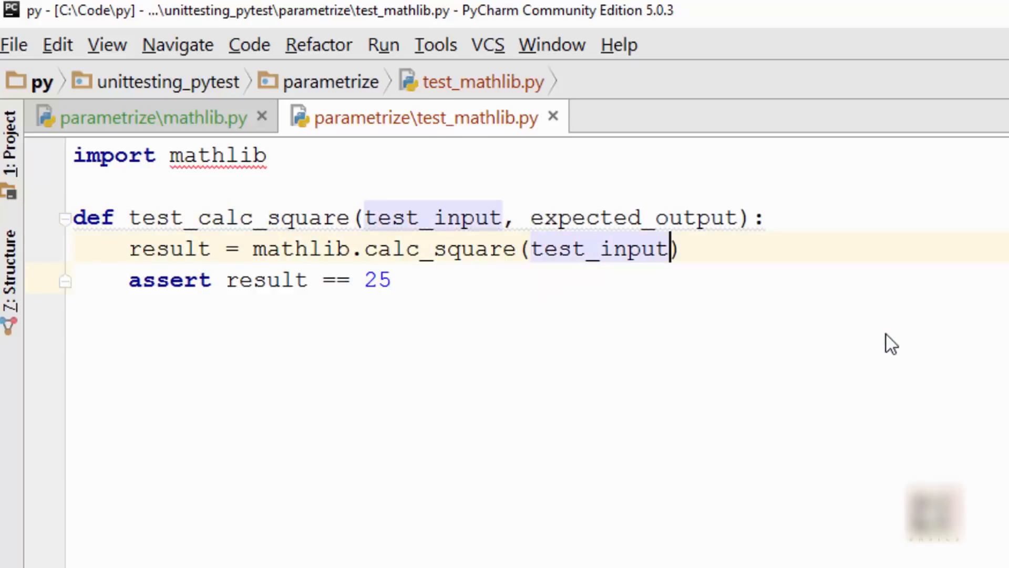
text(e)
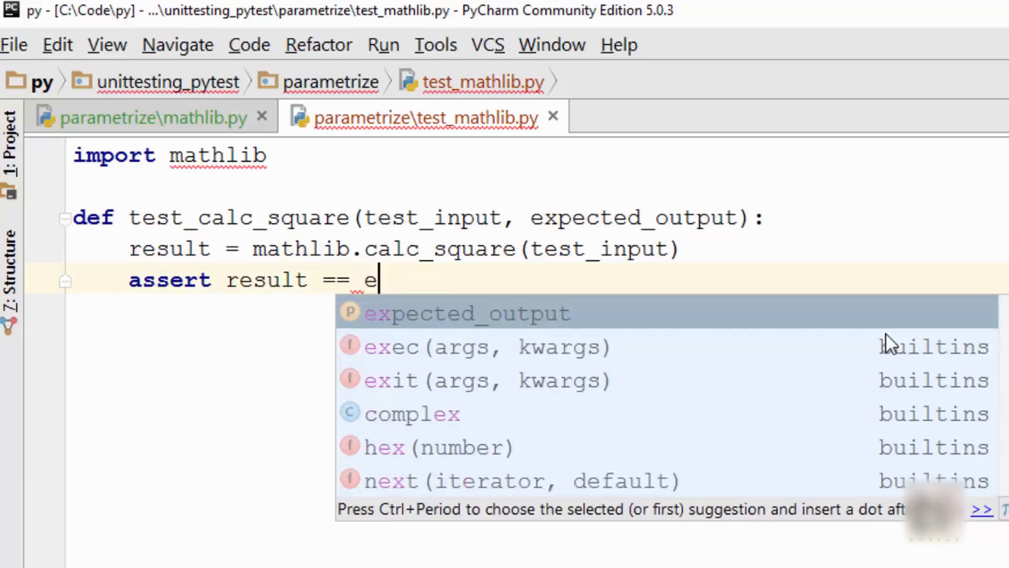
key(Enter)
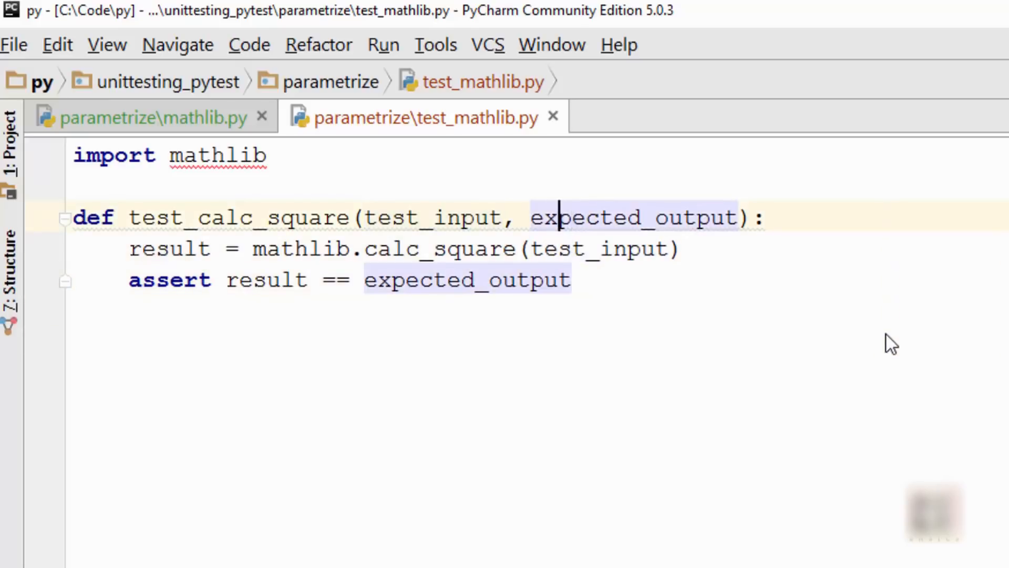
click(434, 217)
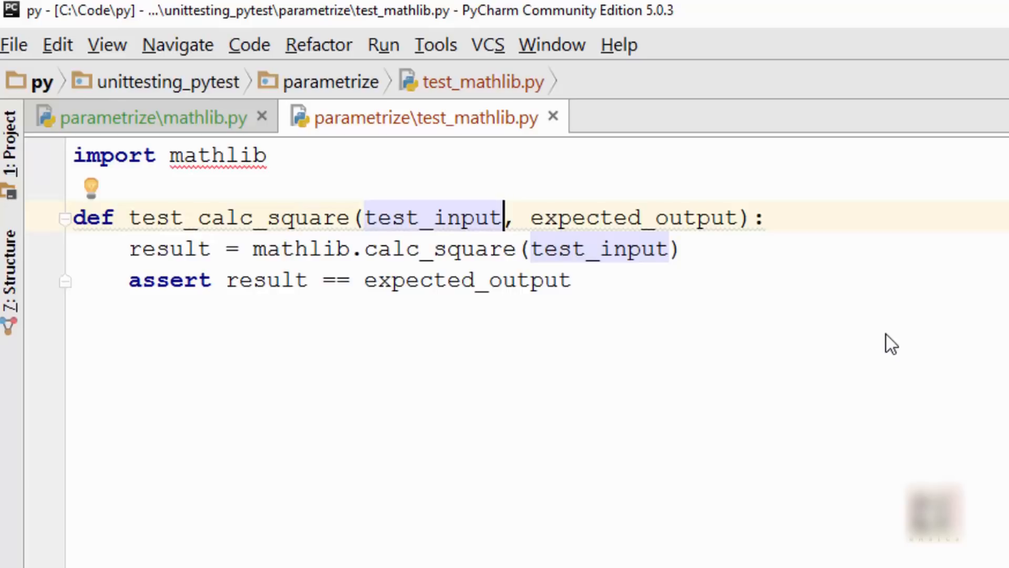
Add import pytest below import mathlib.
click(74, 185)
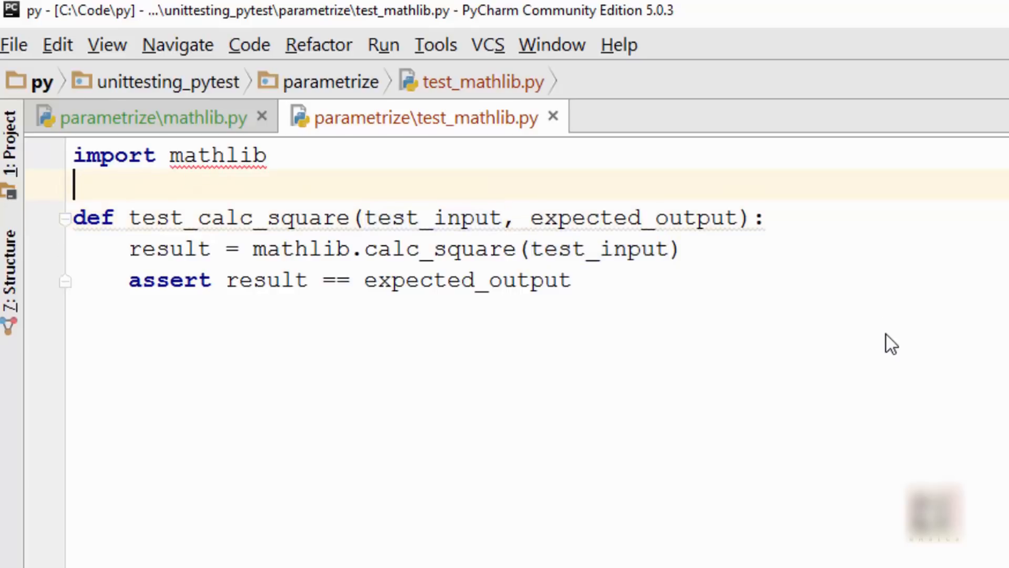
text(i)
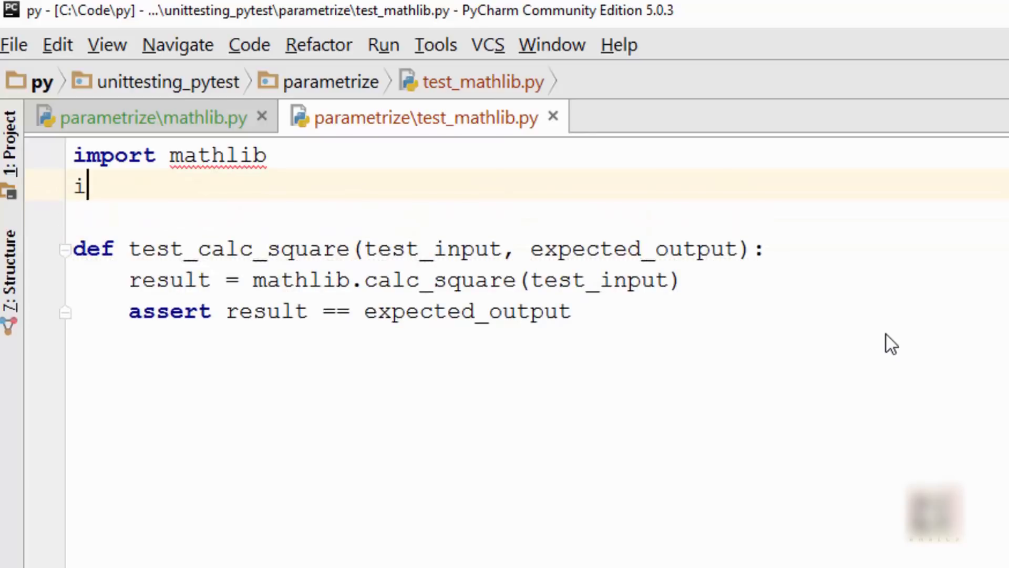
text(mport py)
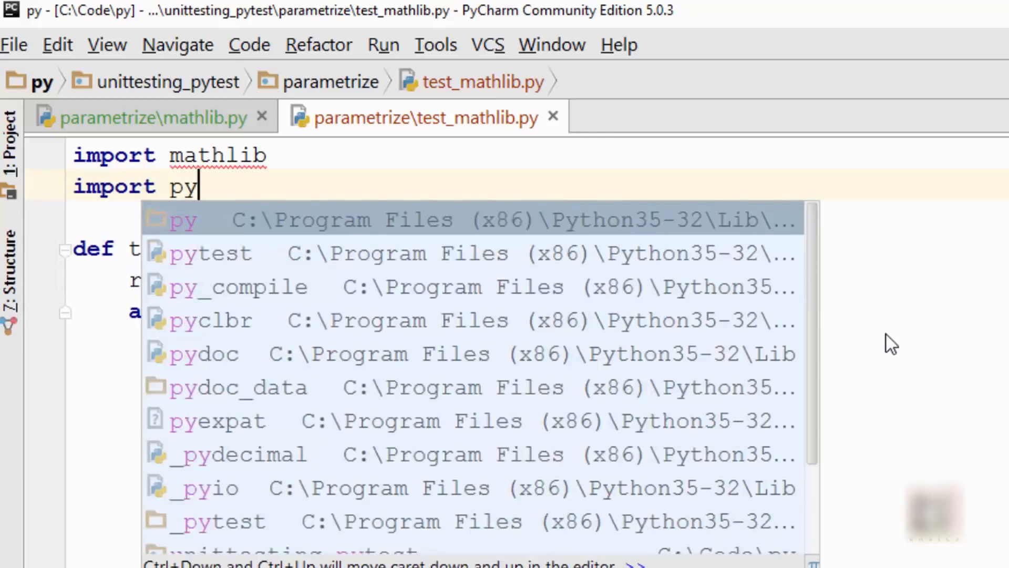
key(Tab)
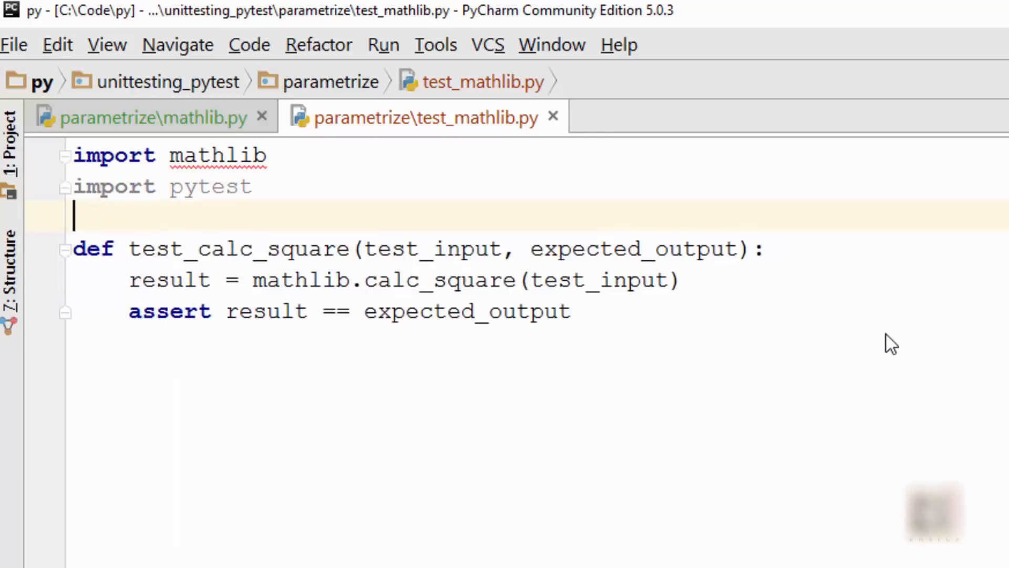
text(@)
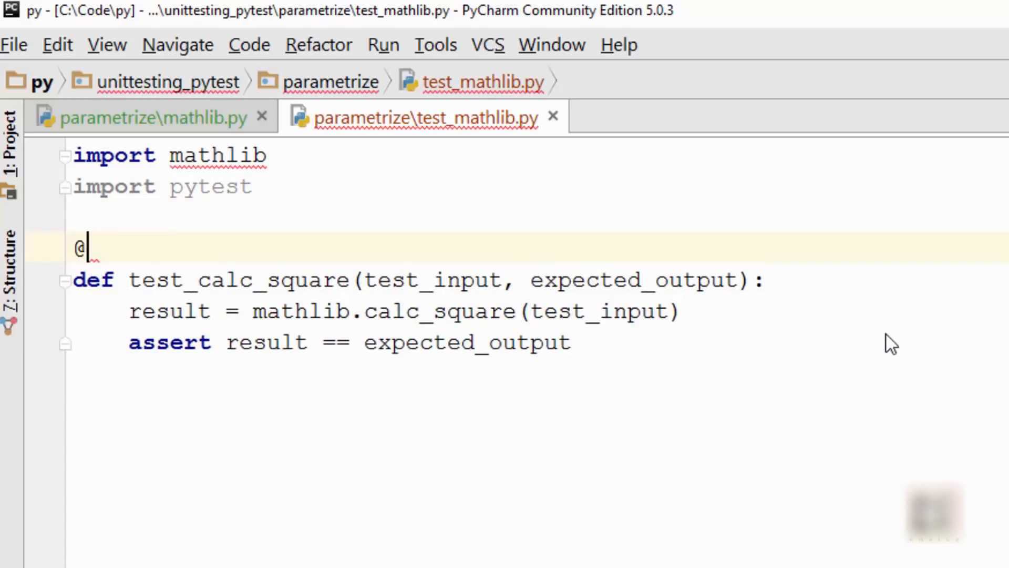
text(pytest.mark.parametrize()
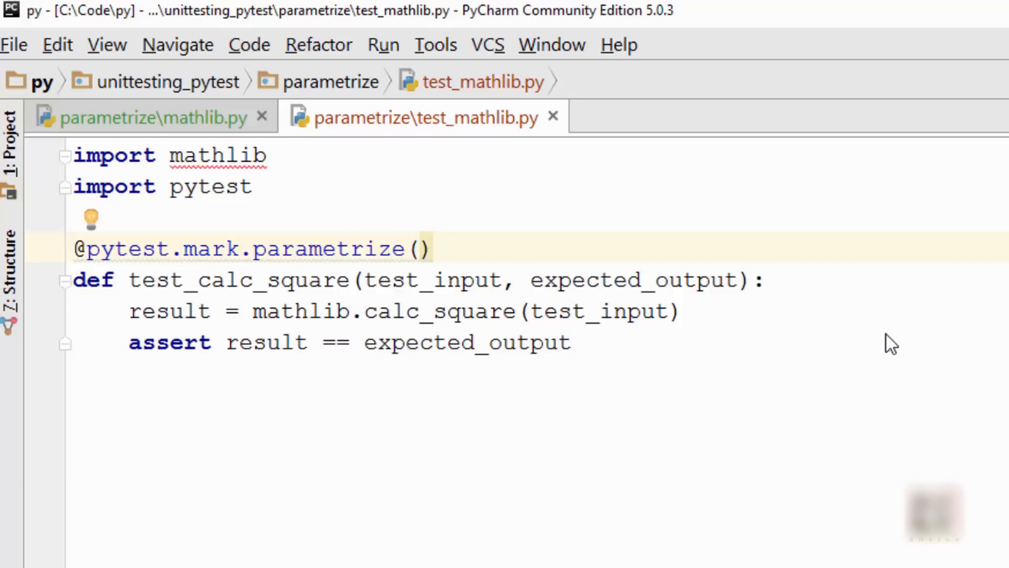
text("")
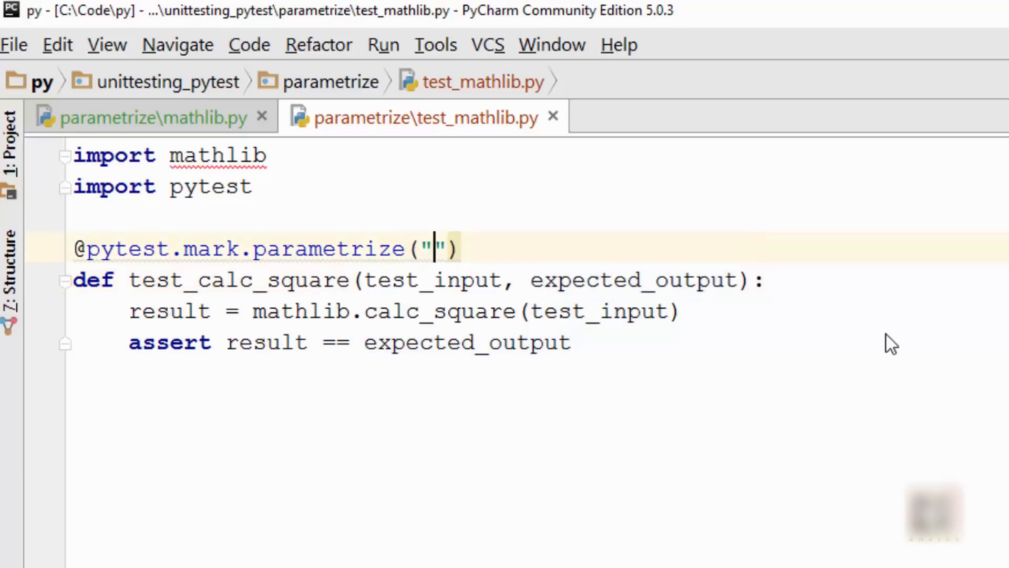
text(test_input, expected_output)
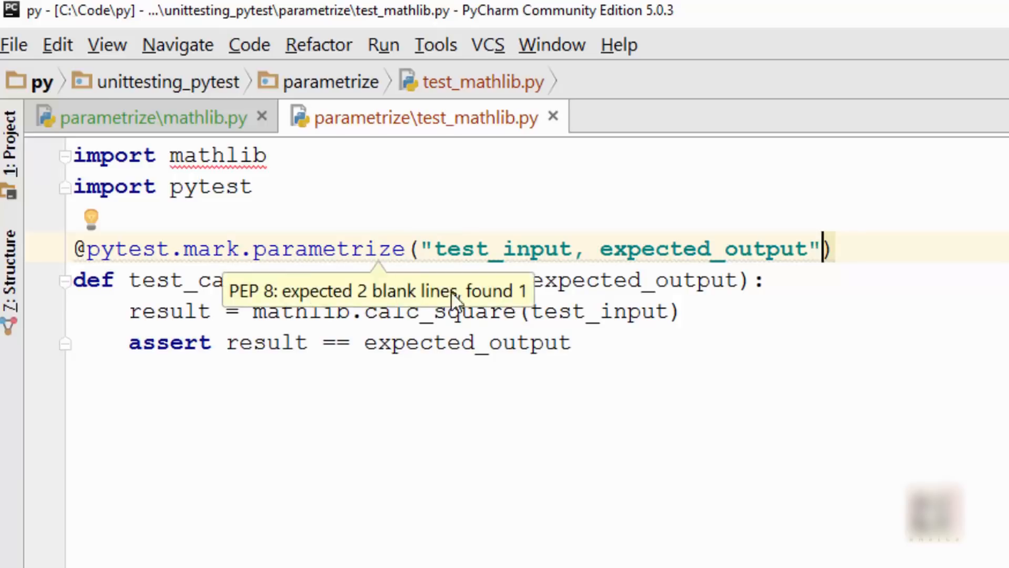
mouse_move(882, 267)
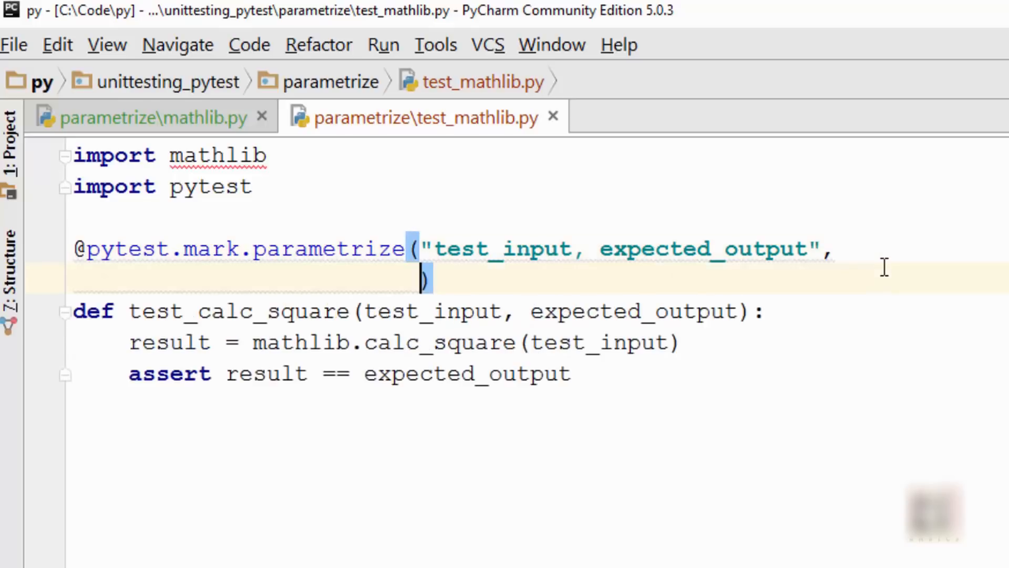
Give parametrize a multi-line list starting with the tuple (5, 25).
text([])
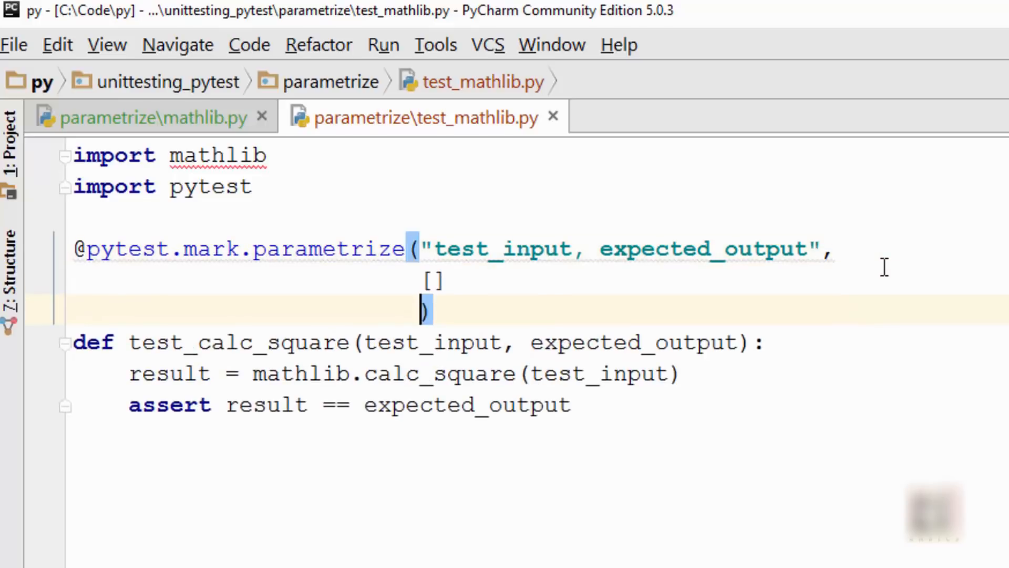
key(enter)
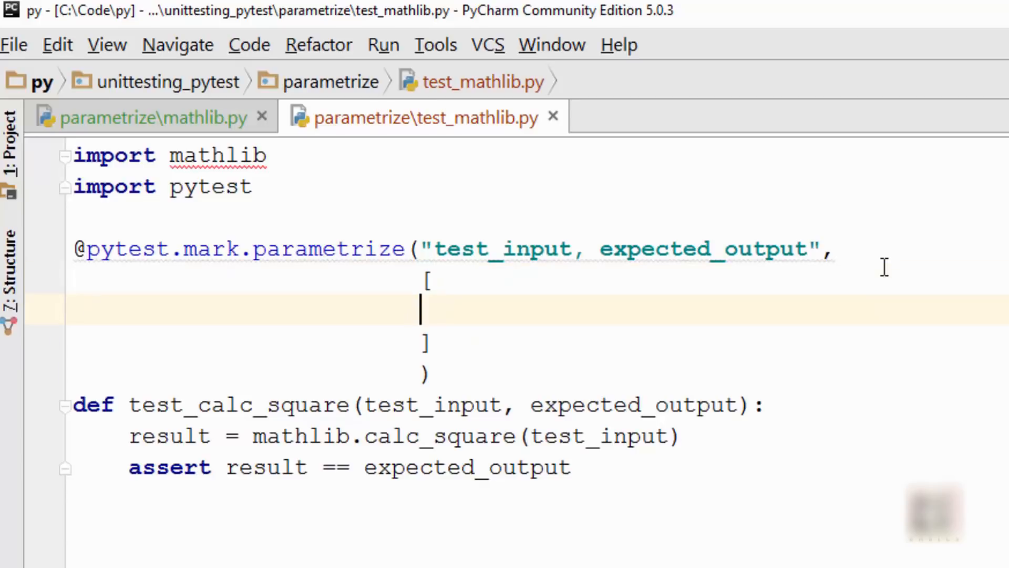
text((),)
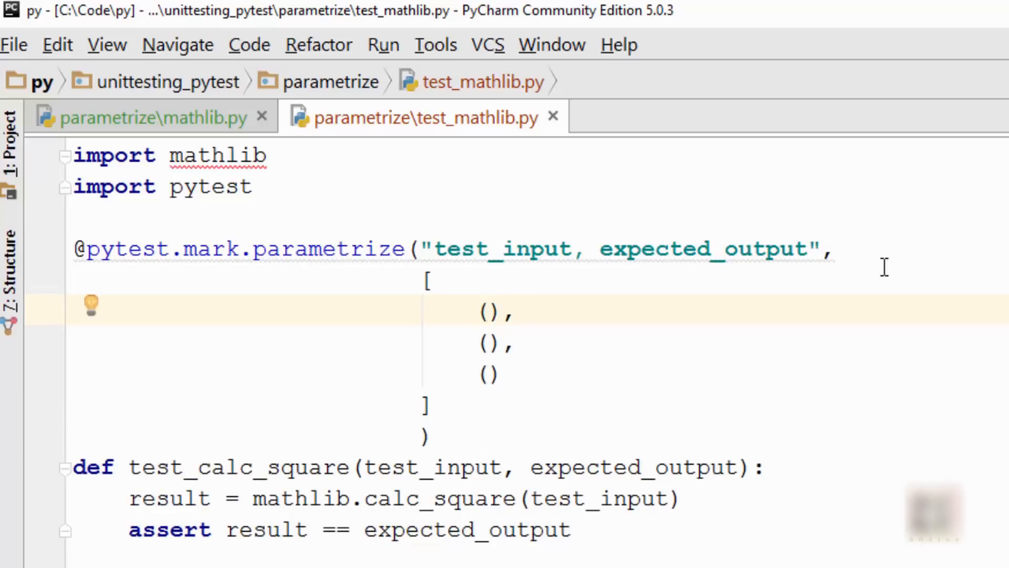
text(5,)
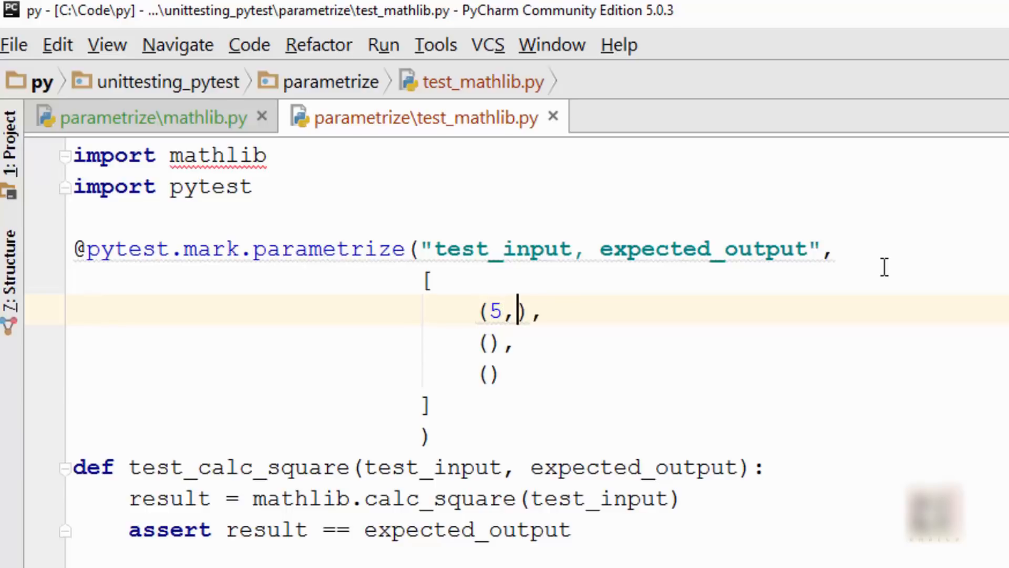
text(25)
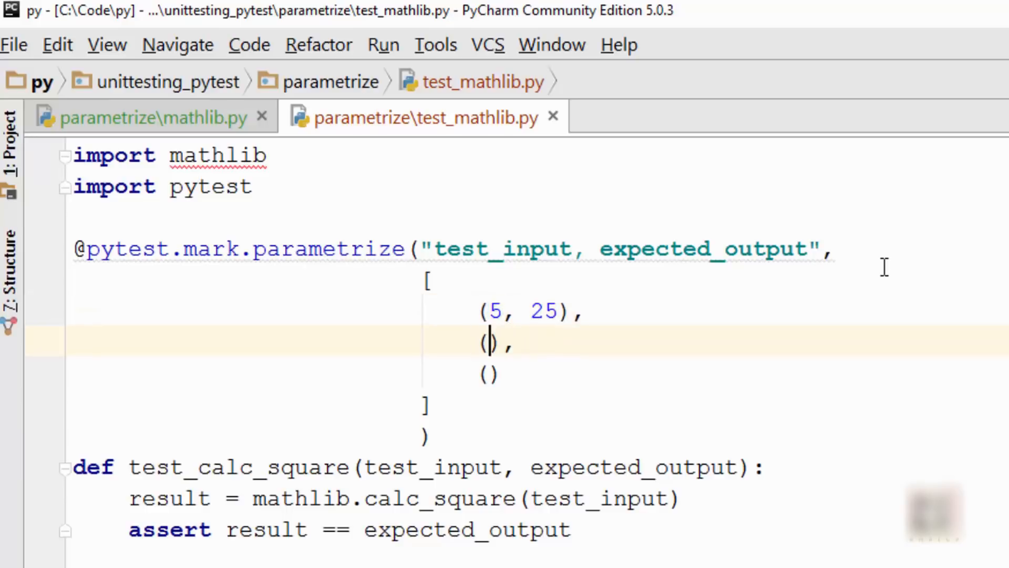
Add the tuples (9, 81) and (10, 100) to the parametrize list.
text(9,)
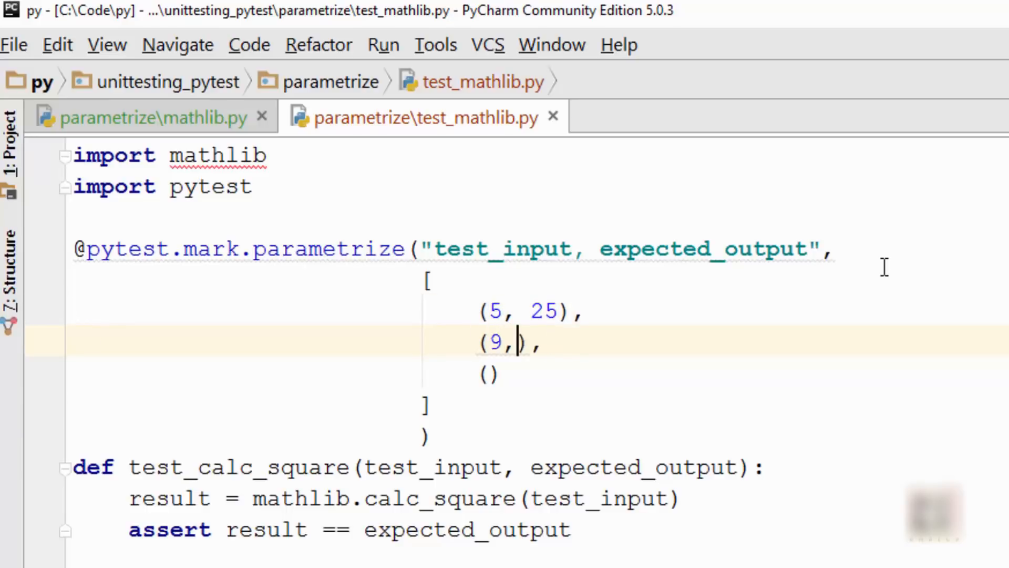
text(81),)
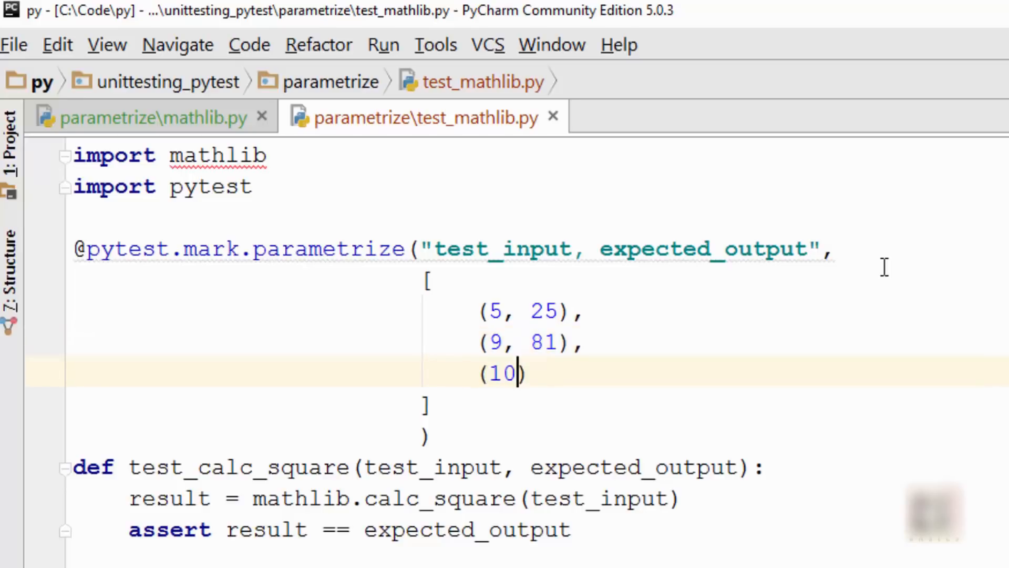
text(, 100)
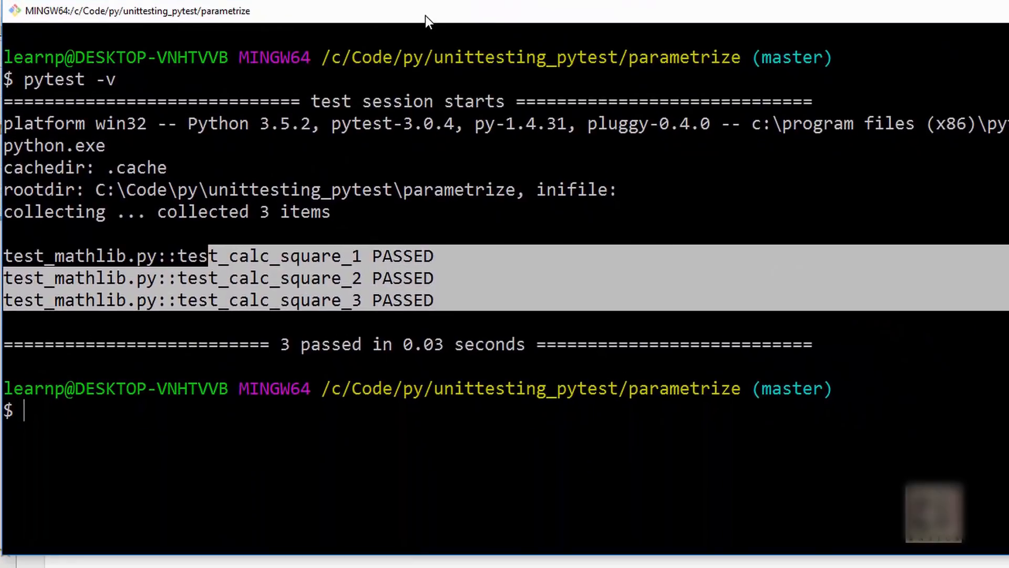
Clear the Git Bash terminal after seeing 3 passed.
text(clear)
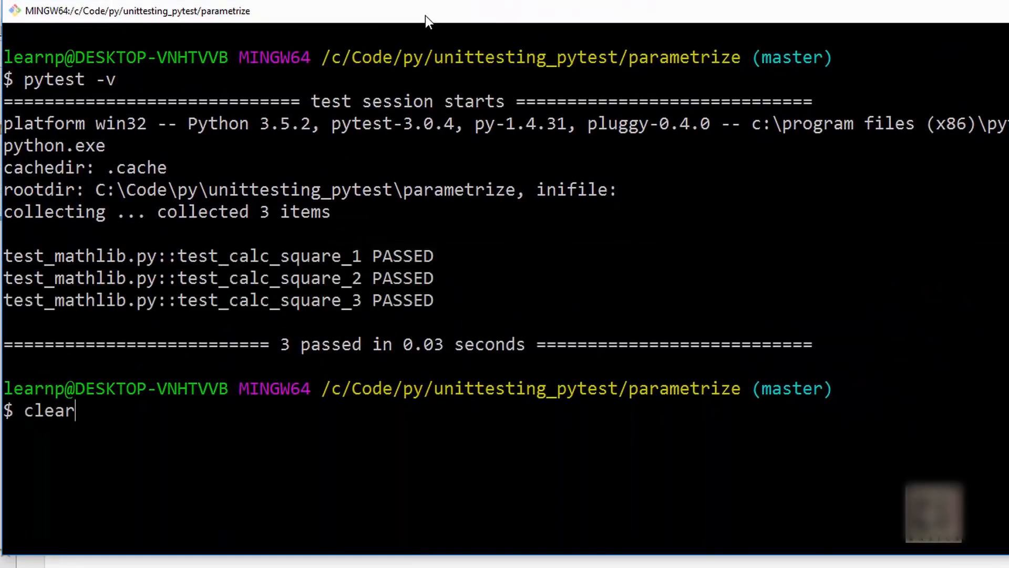
key(Enter)
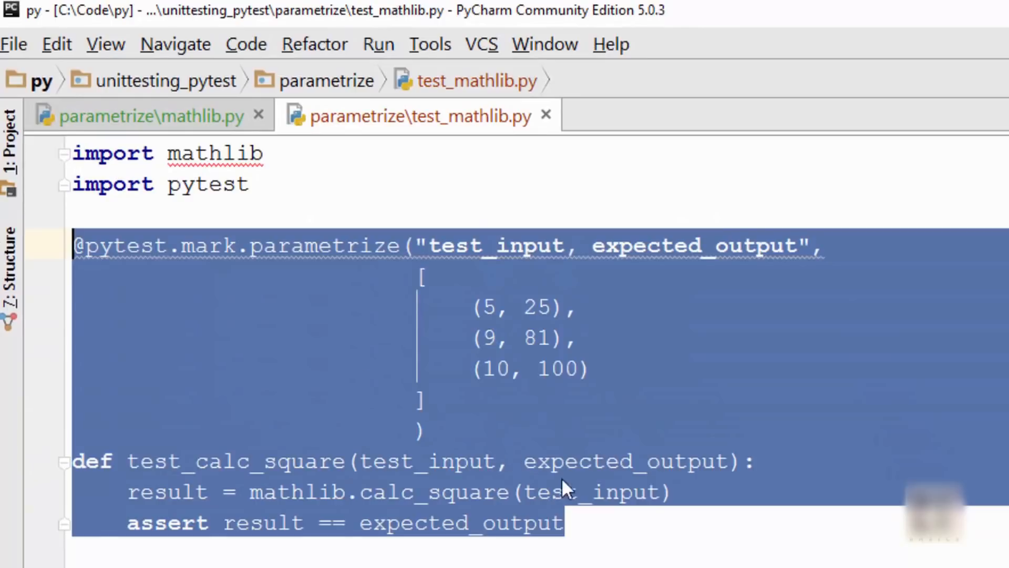
click(566, 522)
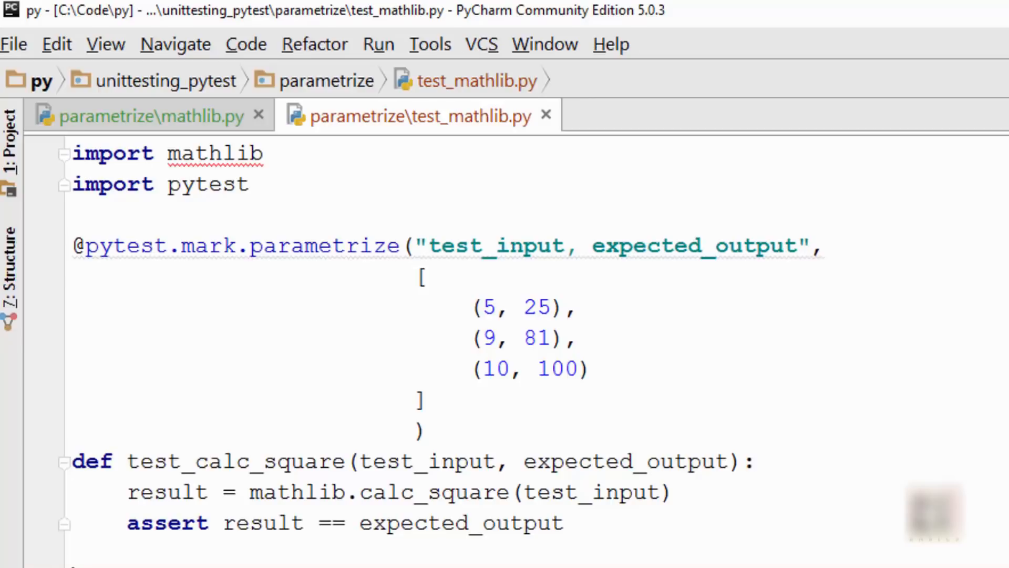
mouse_move(497, 443)
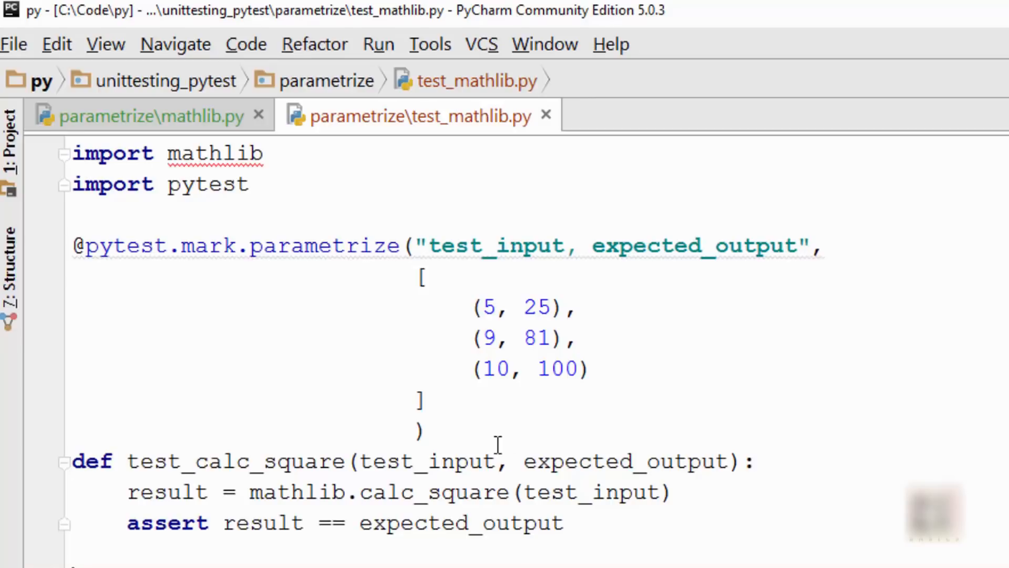